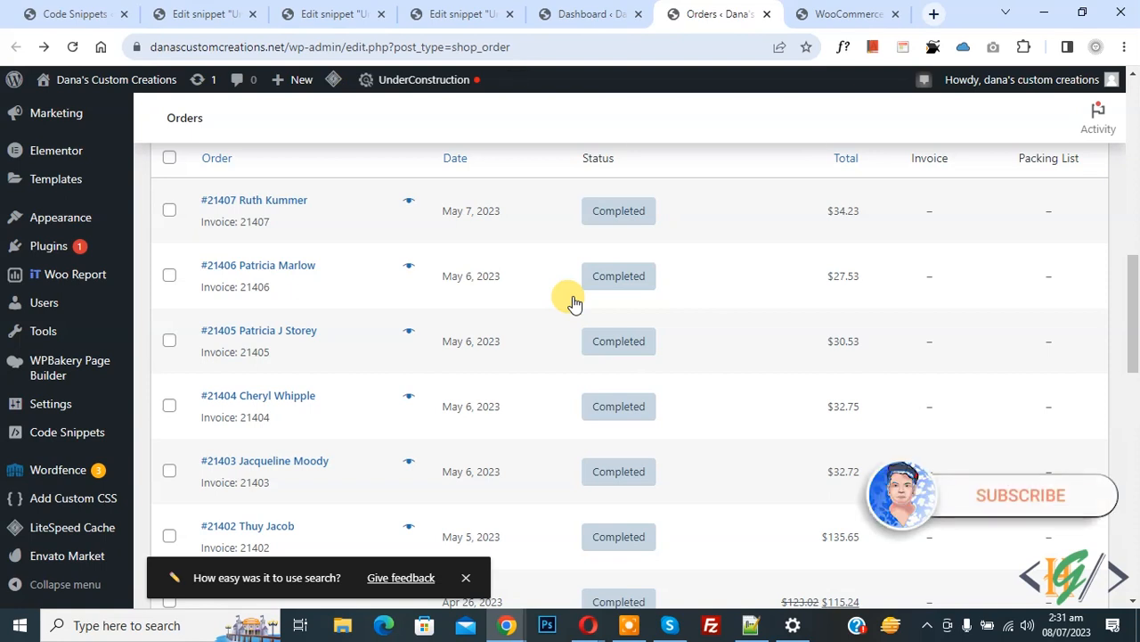
mouse_move(584, 370)
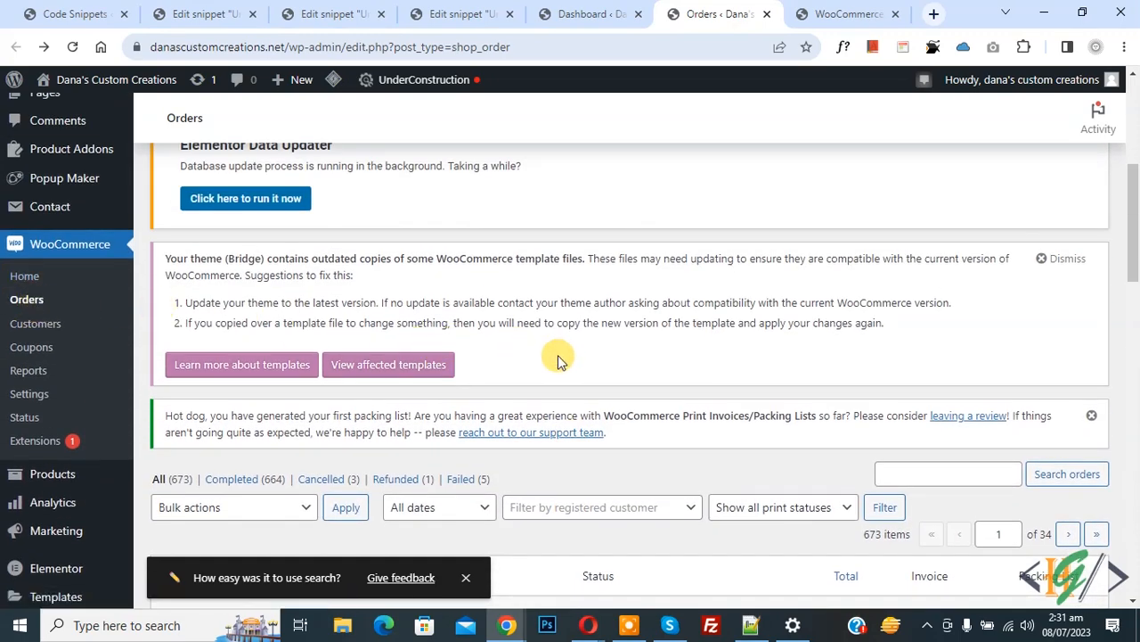
Step: Check the store's payment settings and orders list, then return to the site dashboard
left_click(840, 13)
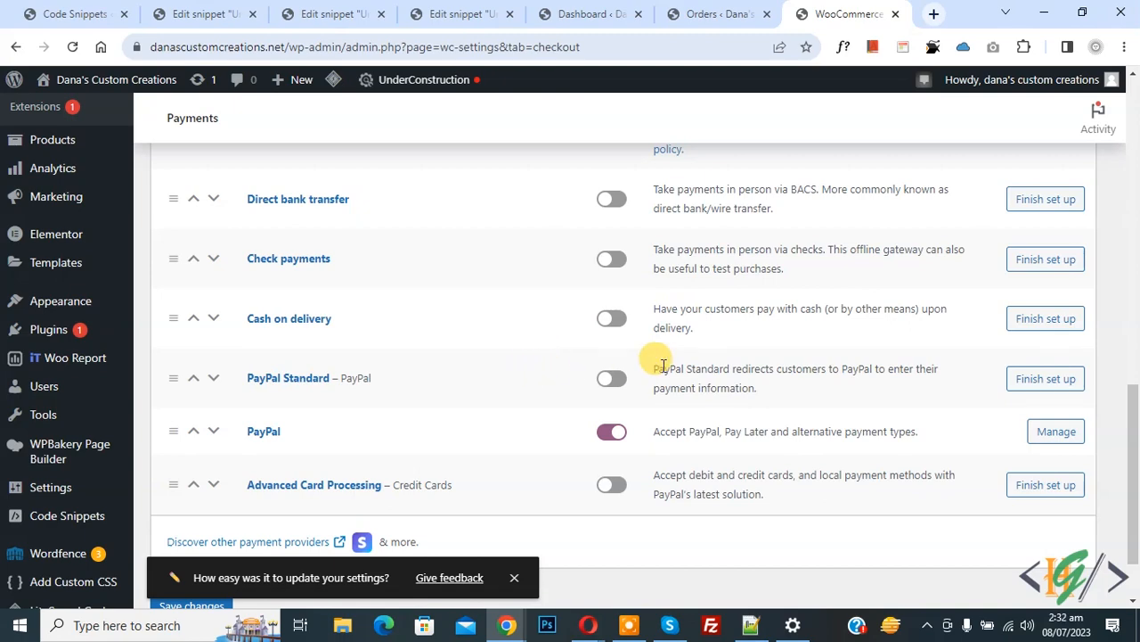
left_click(713, 13)
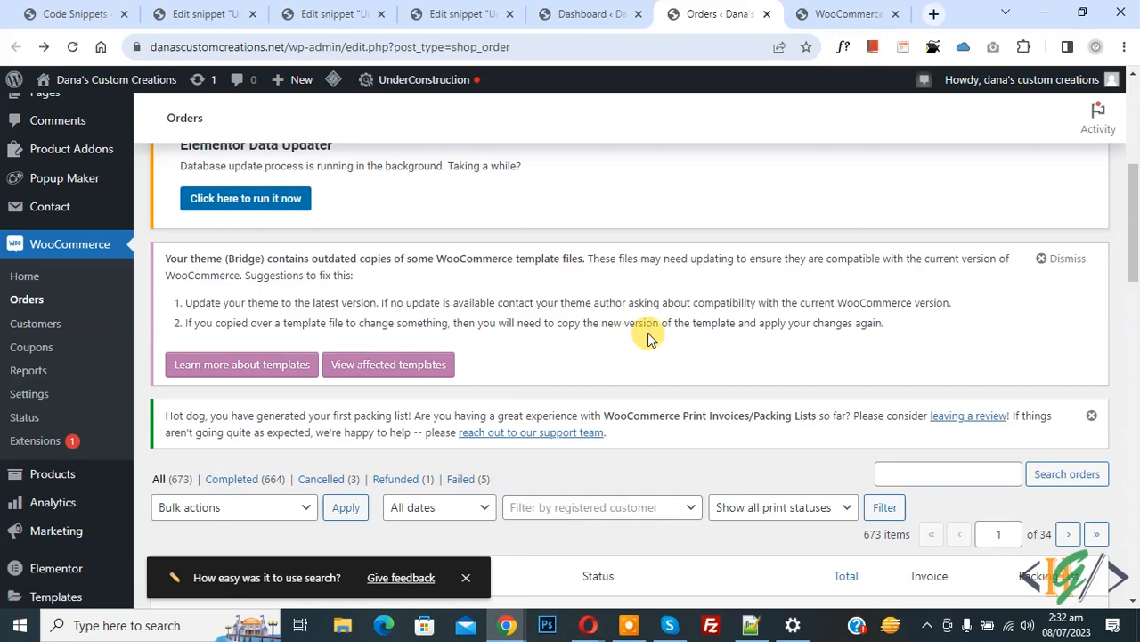
left_click(588, 13)
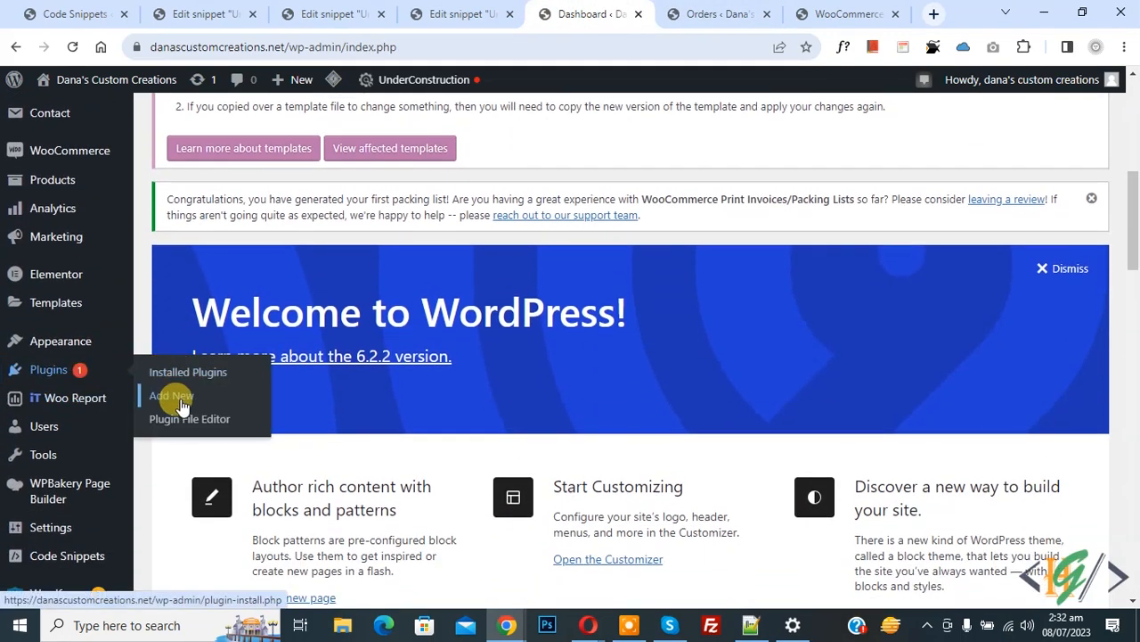
Step: Search new plugins for 'wpcode', showing WPCode – Insert Headers and Footers already active
left_click(170, 395)
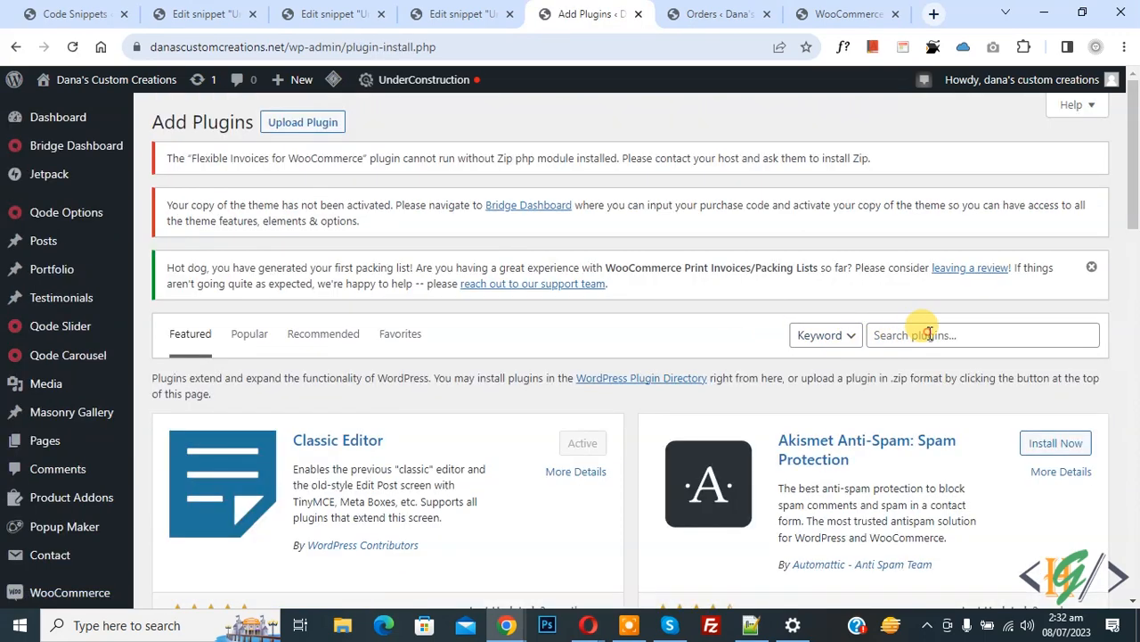
type("wpcode")
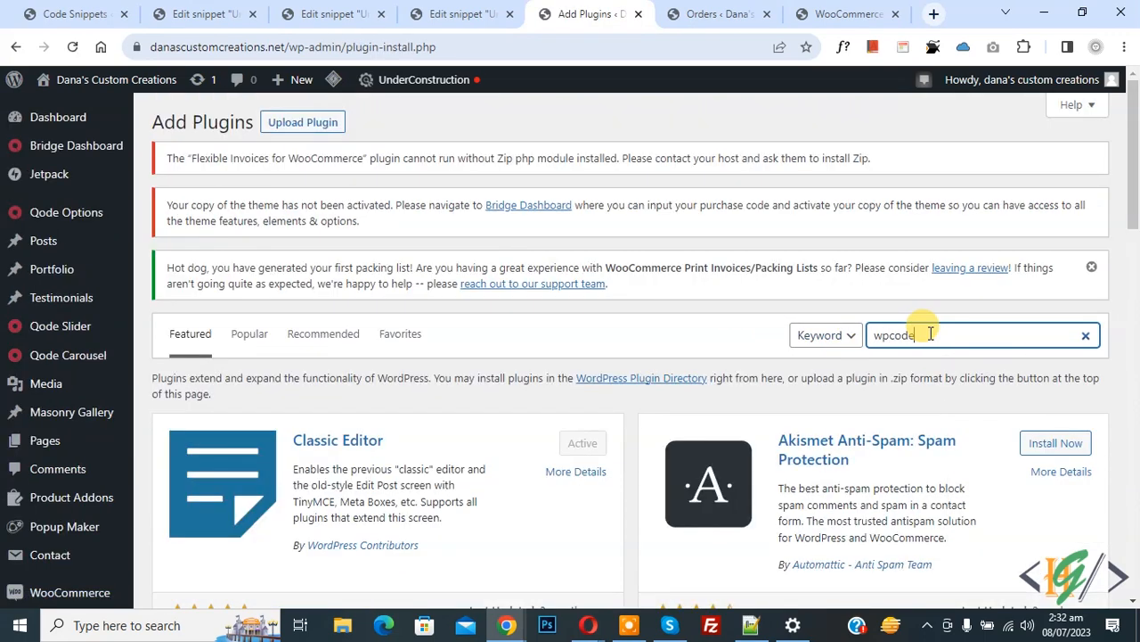
key("enter")
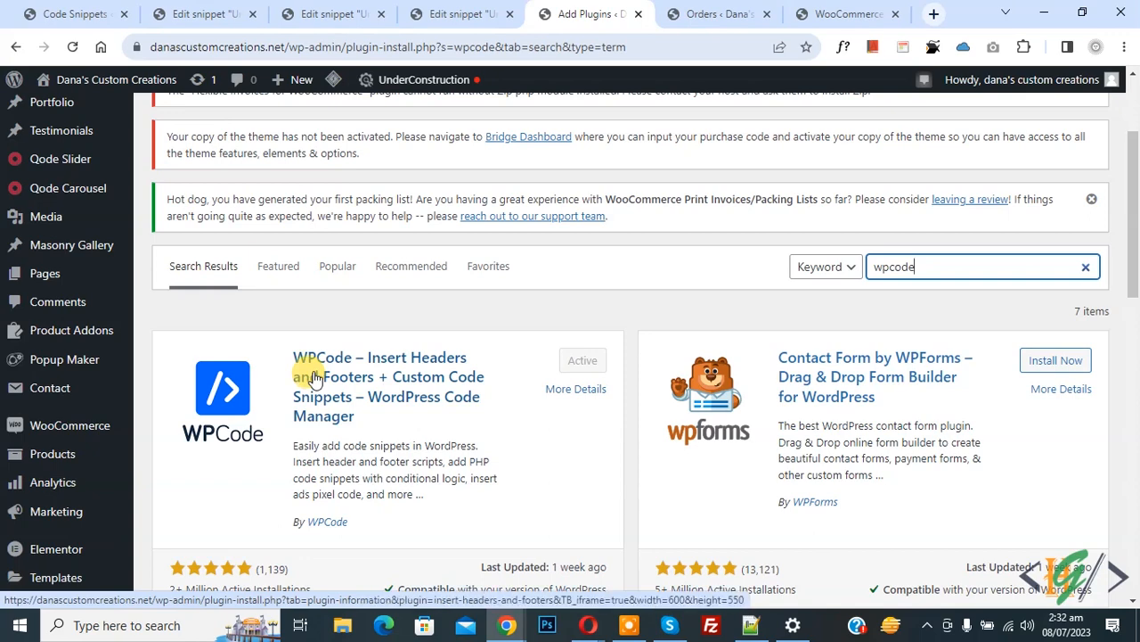
mouse_move(312, 376)
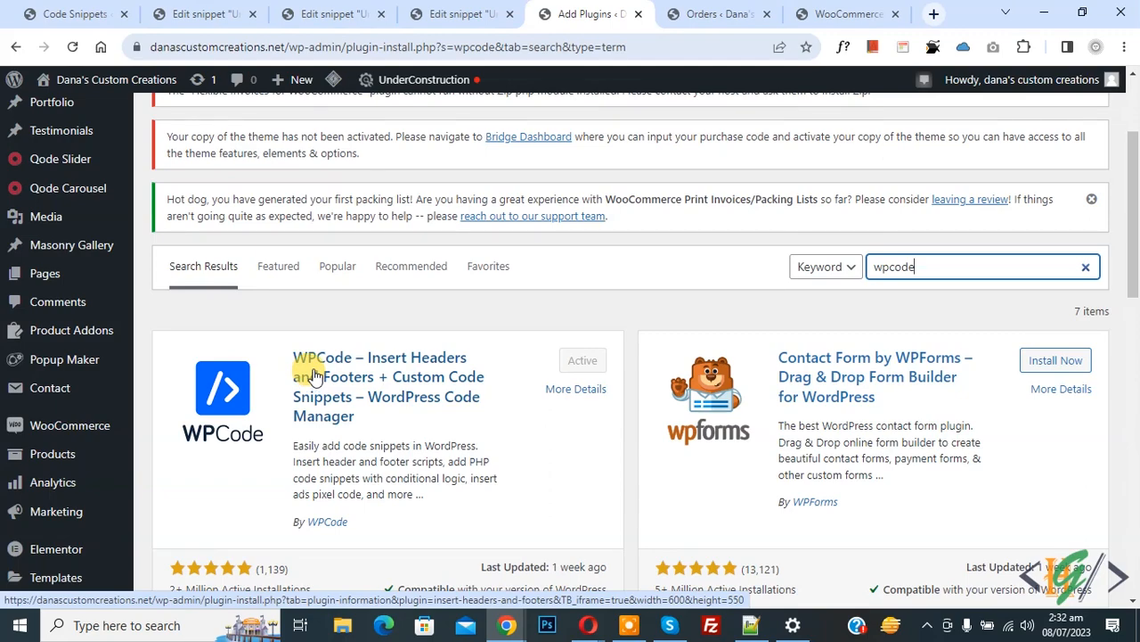
Step: Choose Add Your Custom Code in the WPCode snippet library to start a blank snippet
scroll("down", 3)
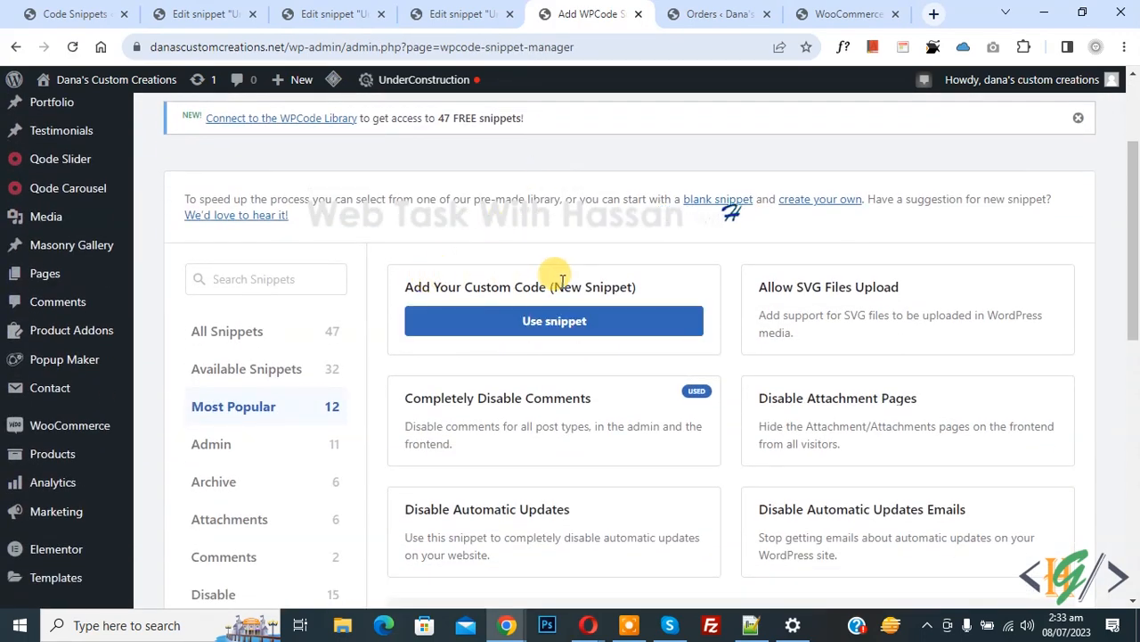
left_click(553, 321)
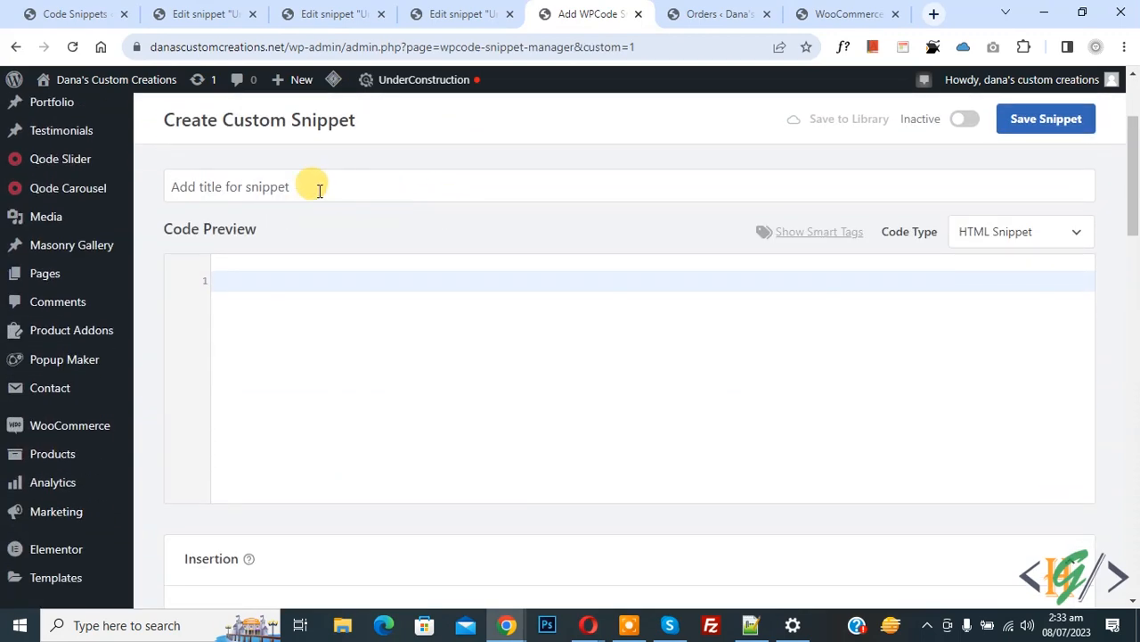
mouse_move(796, 231)
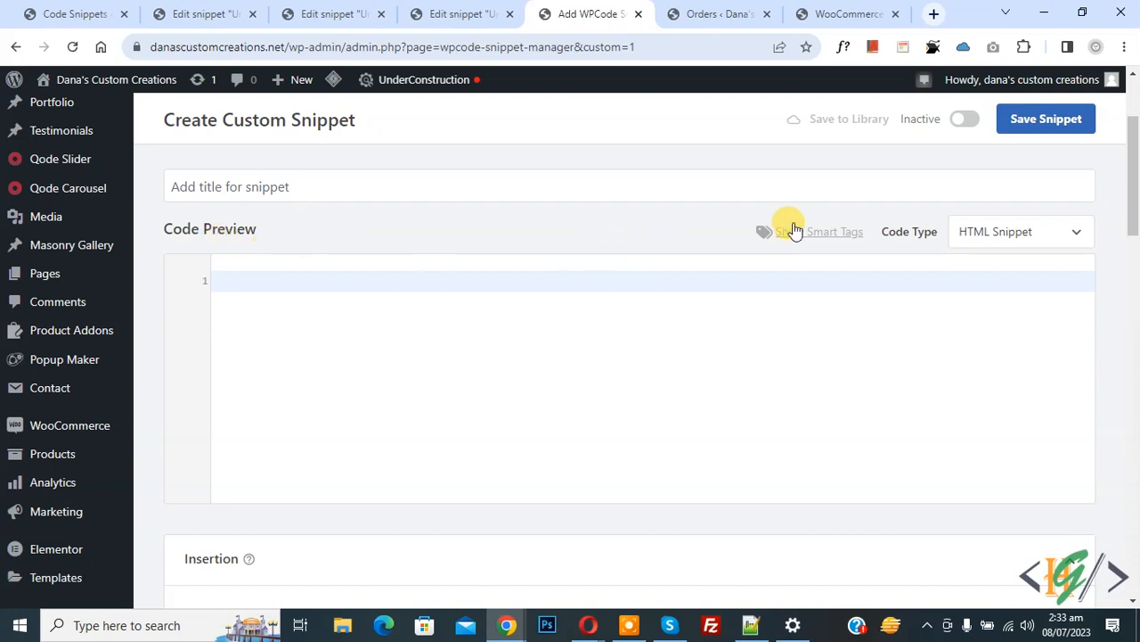
Step: Add PHP code for a 'Transaction id' order column to the snippet, typed as PHP Snippet
left_click(1020, 230)
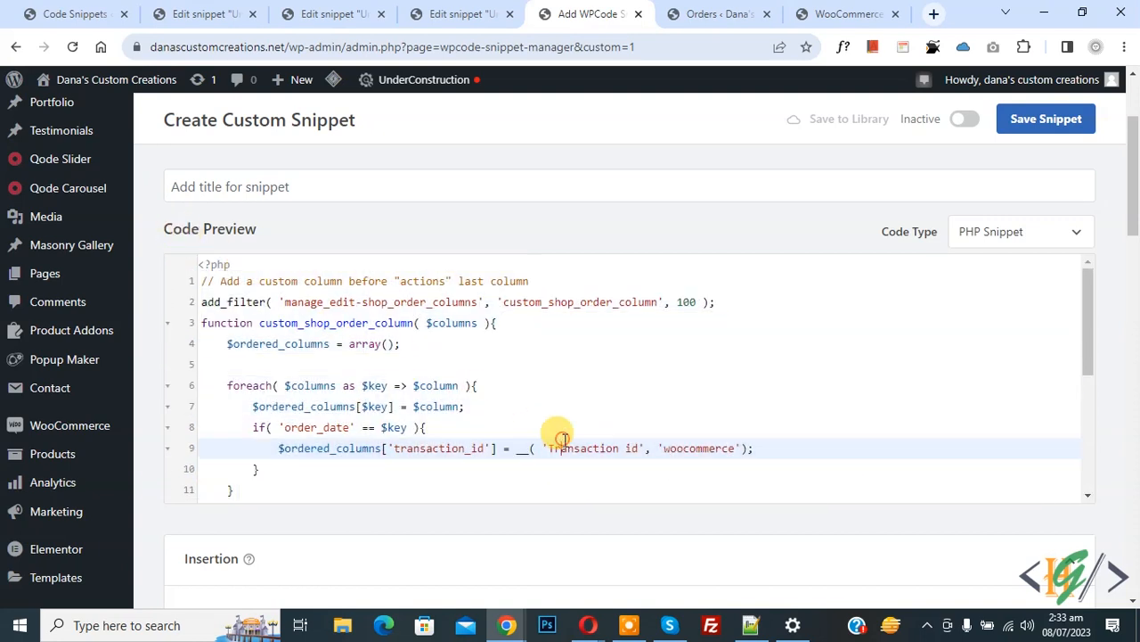
double_click(583, 448)
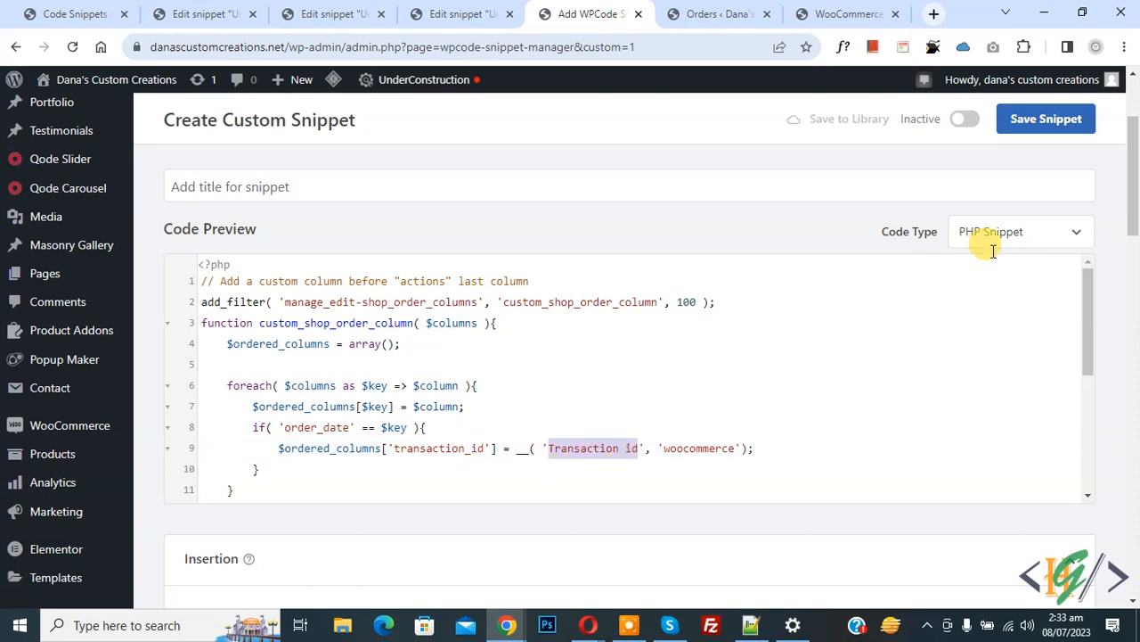
scroll("down", 3)
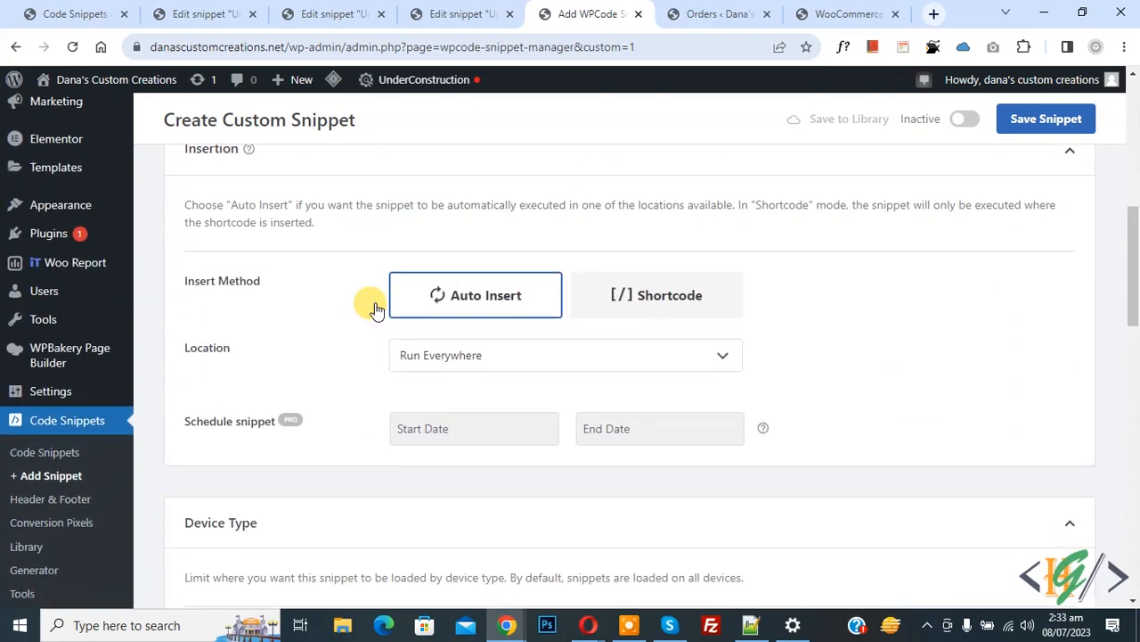
mouse_move(462, 354)
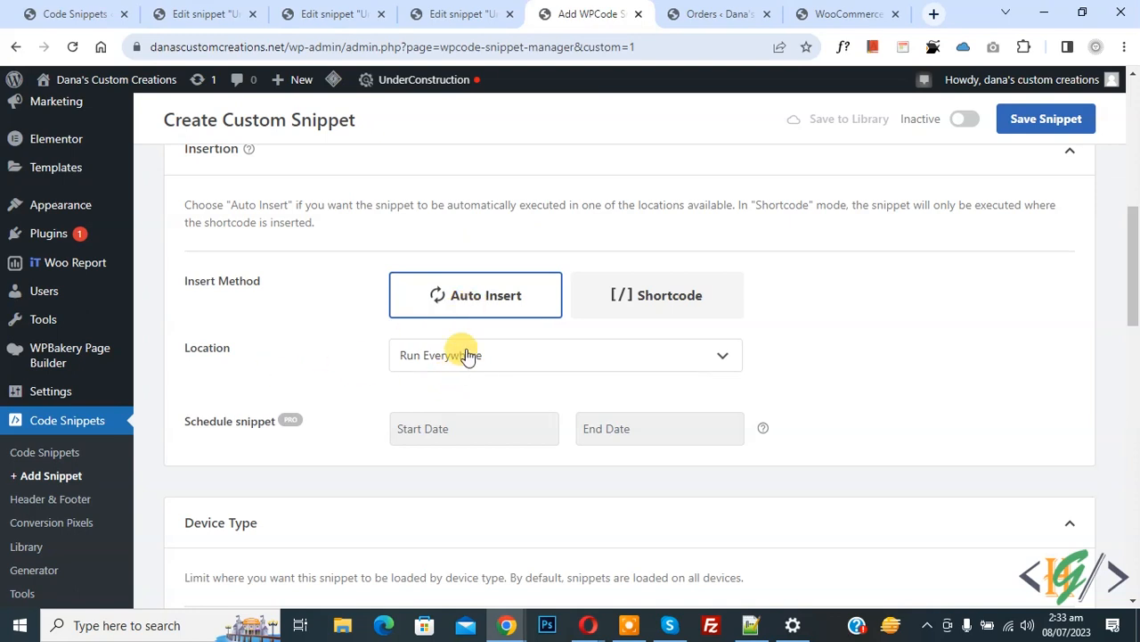
Step: Activate the PHP order-column snippet with Run Everywhere auto insert and save it
left_click(965, 118)
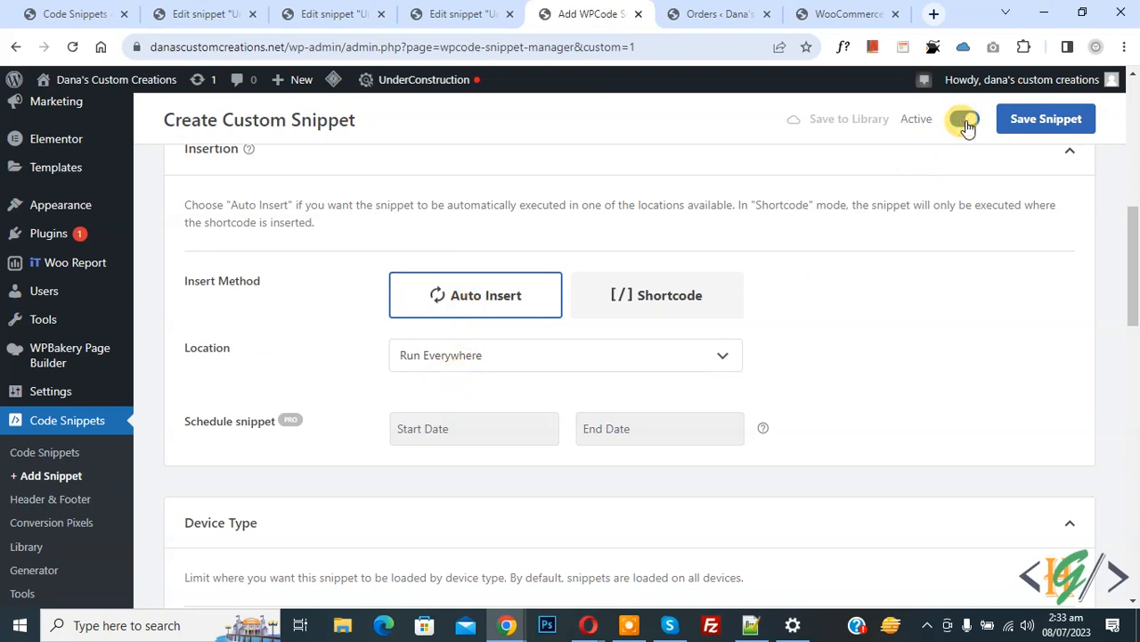
left_click(965, 119)
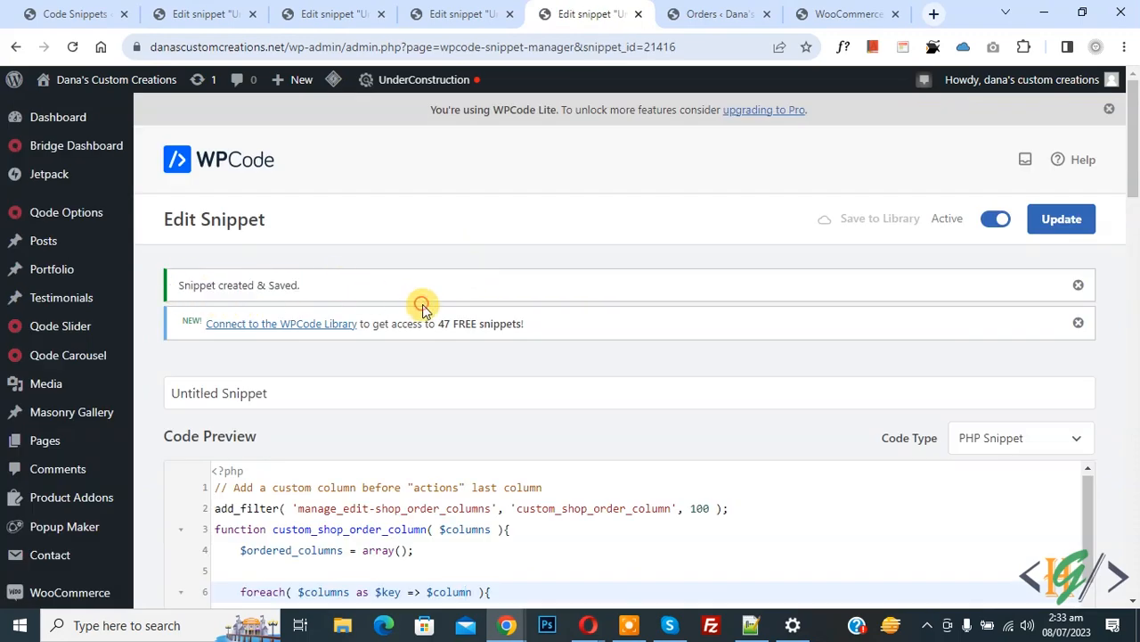
Step: Reload the WooCommerce orders list to confirm the Transaction id column between Date and Status
left_click(76, 47)
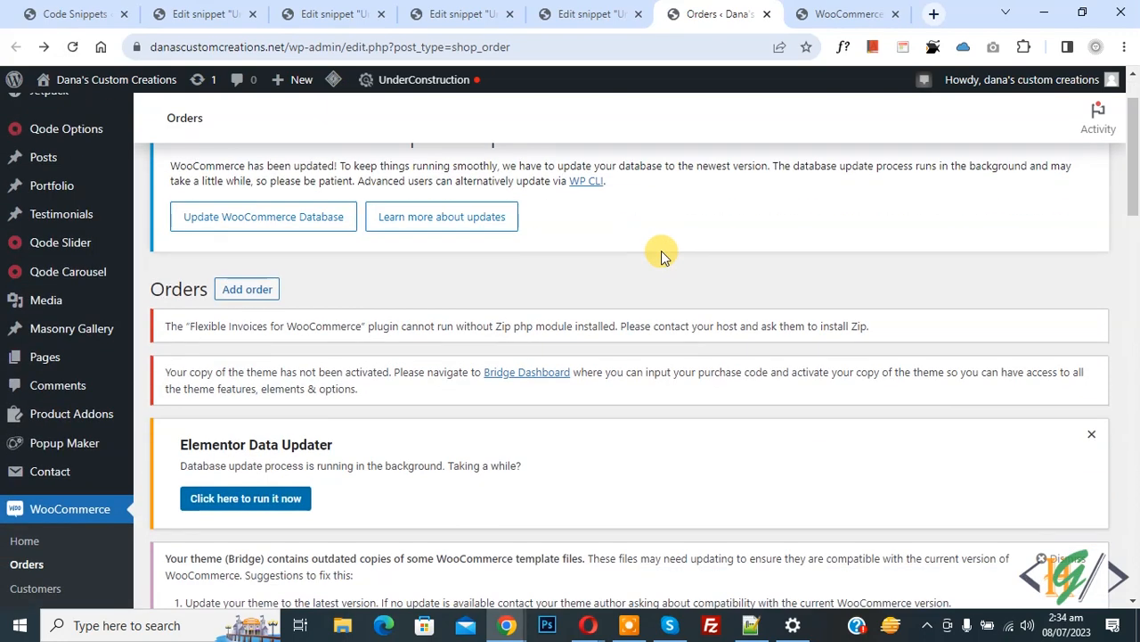
scroll("down", 3)
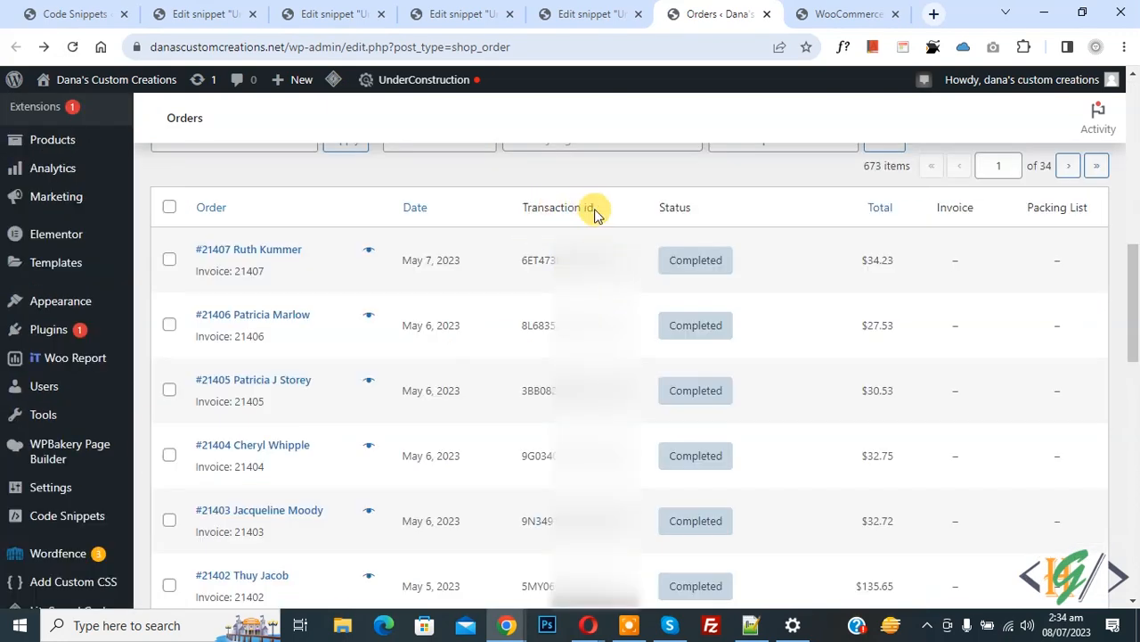